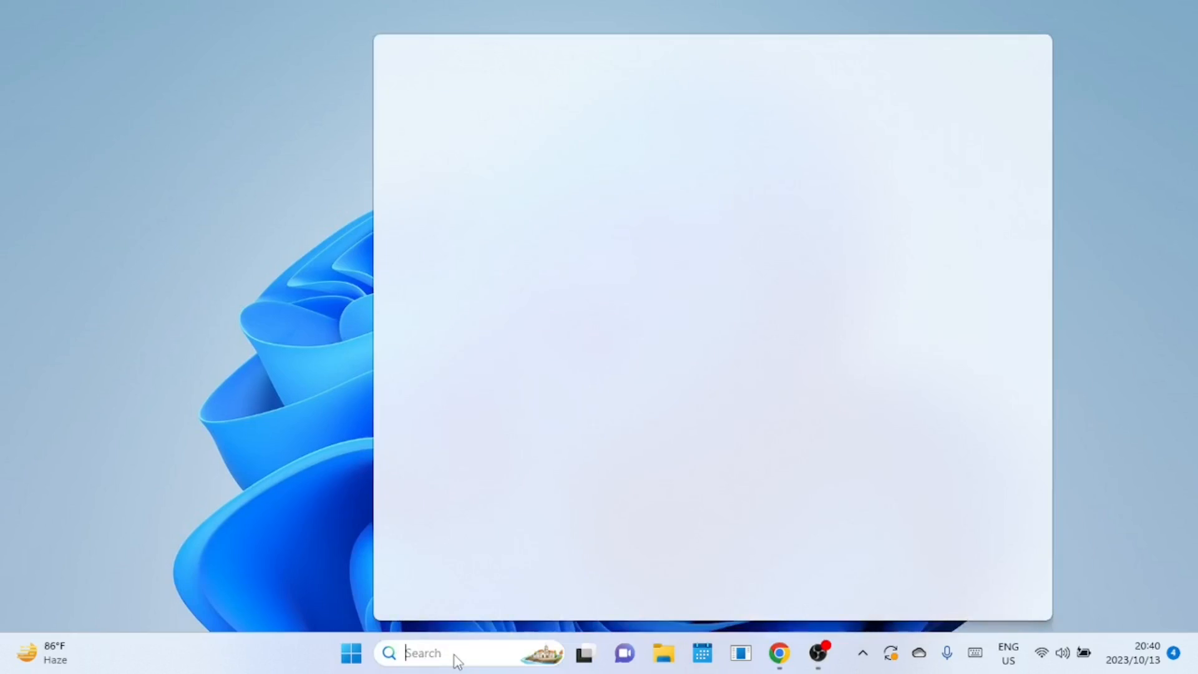
Search for cmd and launch Command Prompt with Run as administrator.
type("o")
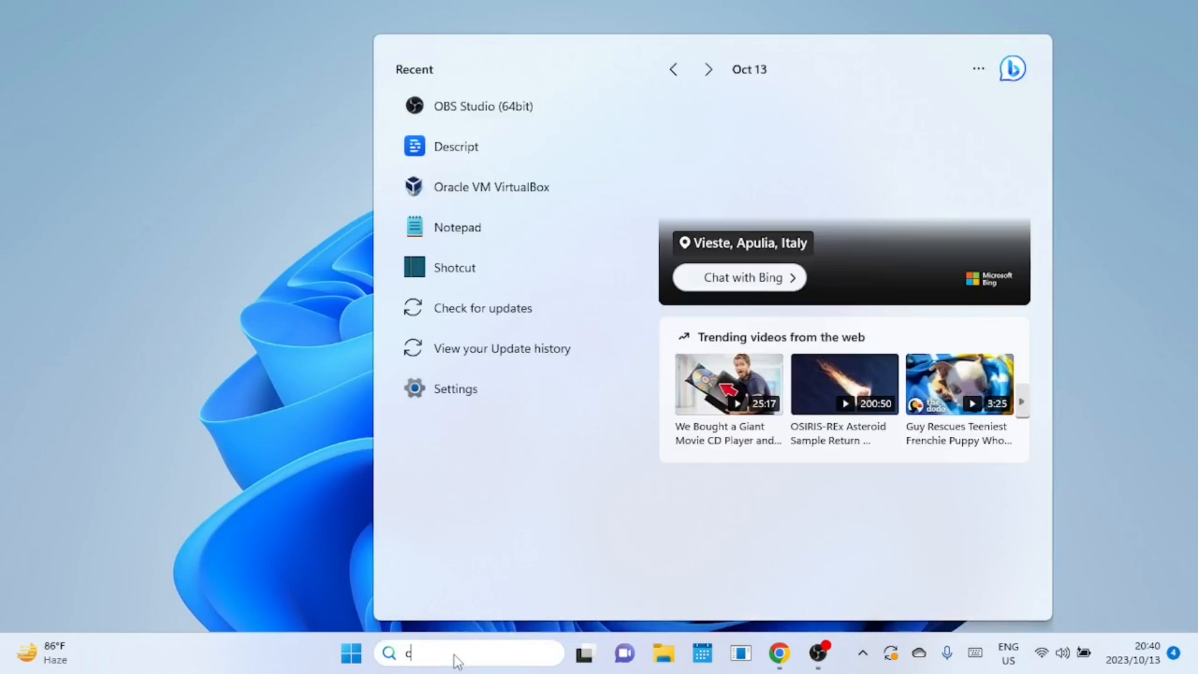
type("md")
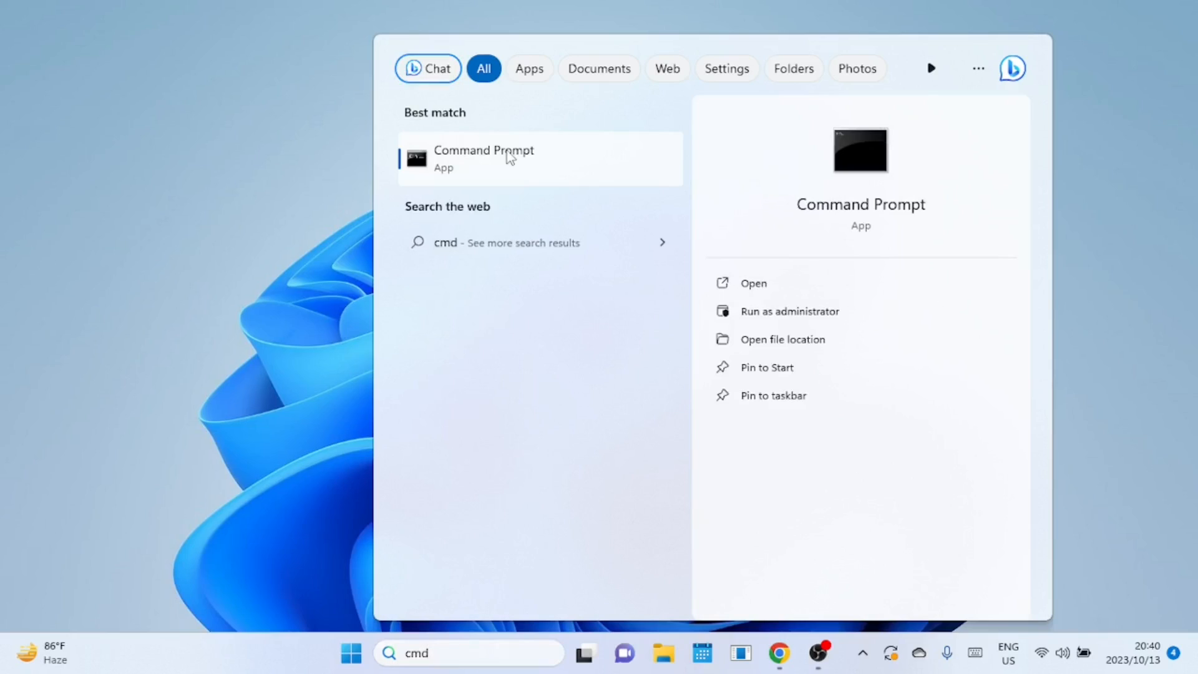
right_click(483, 158)
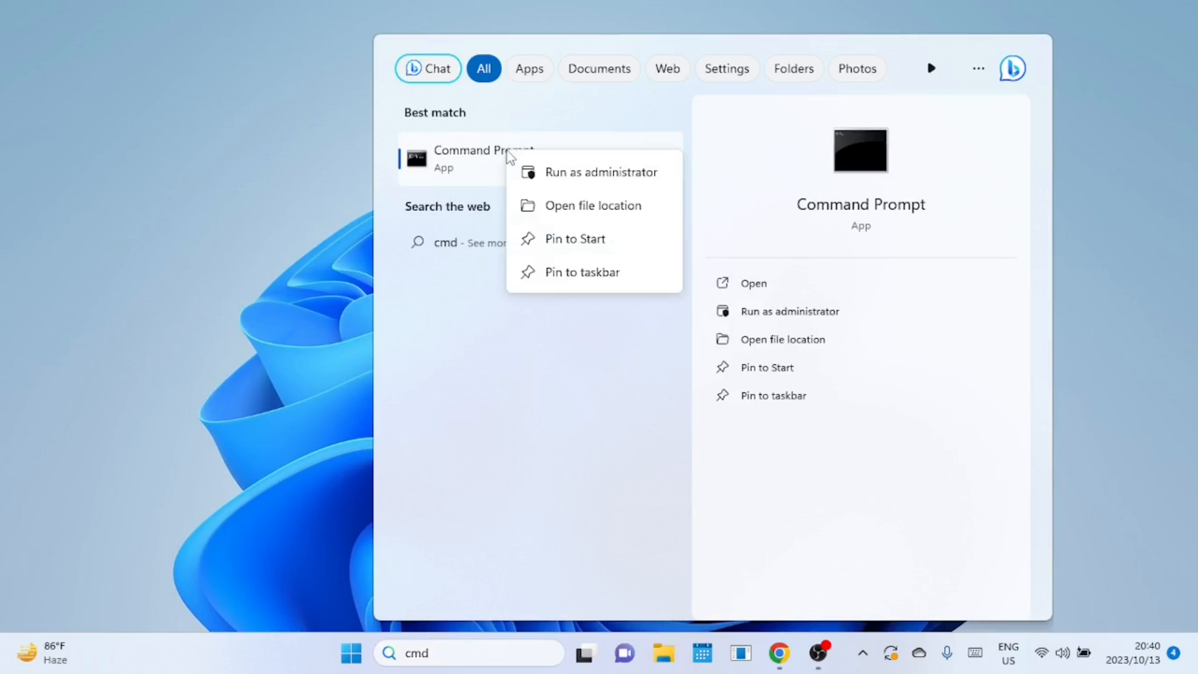
mouse_move(564, 182)
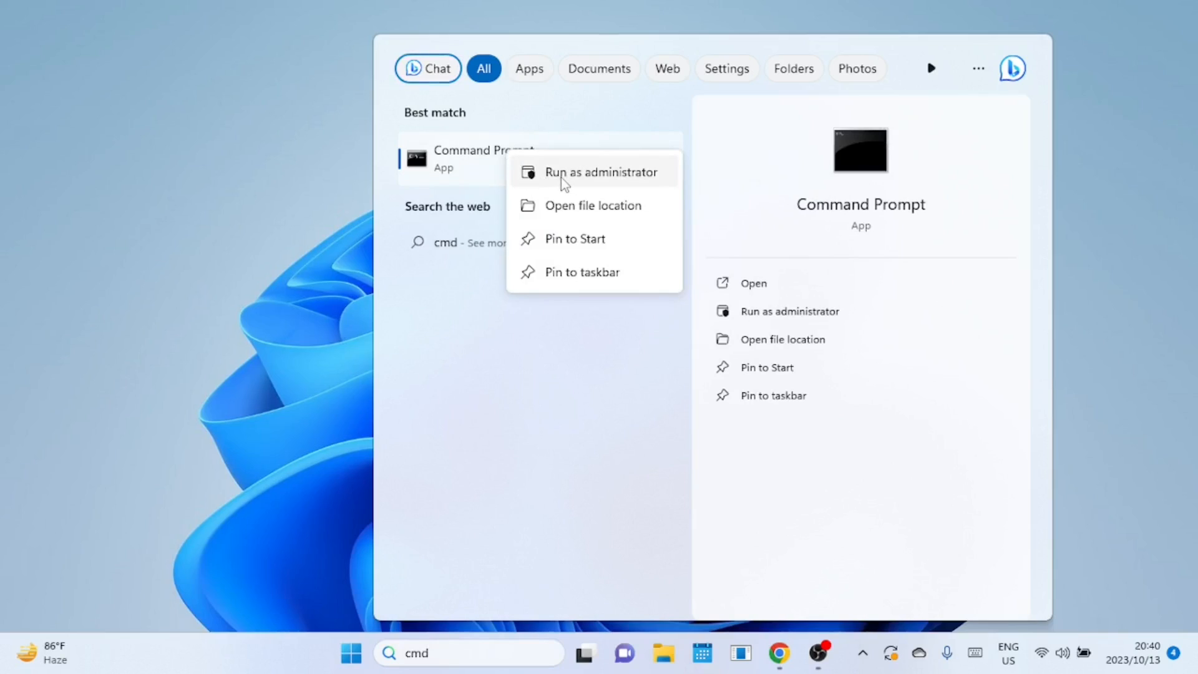
left_click(602, 172)
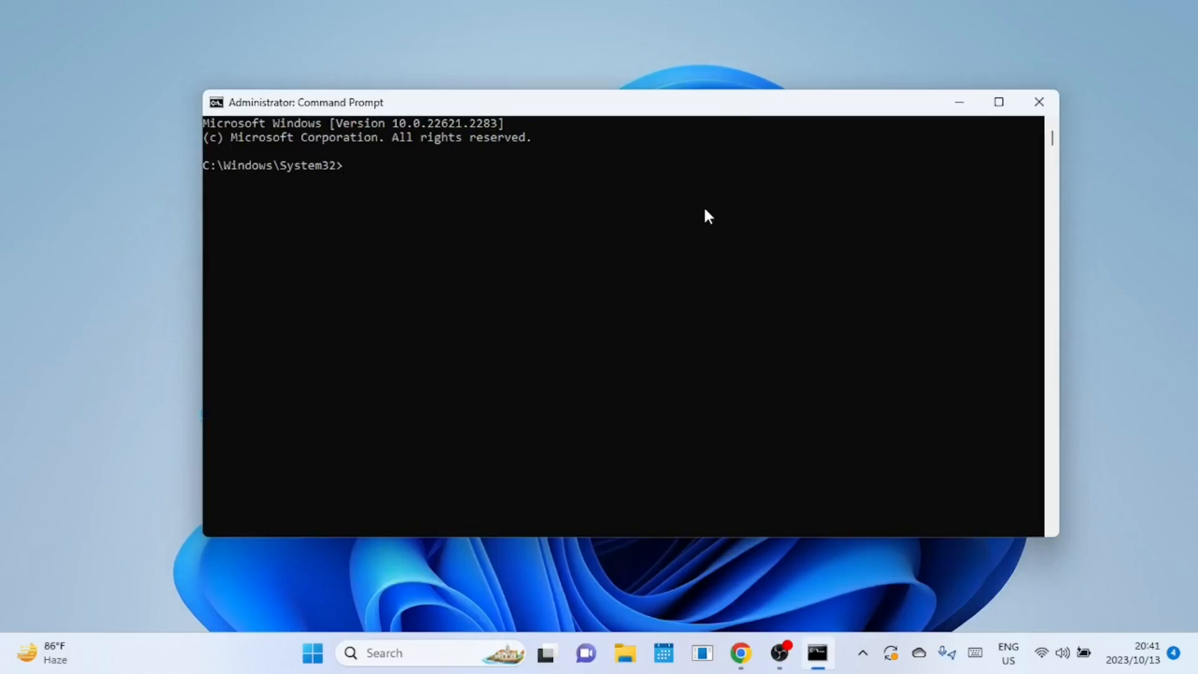
Run chkntfs /x C: (then chkntfs /x C: D:) to exclude the drives from boot-time checking.
type("chkntfs /x C:")
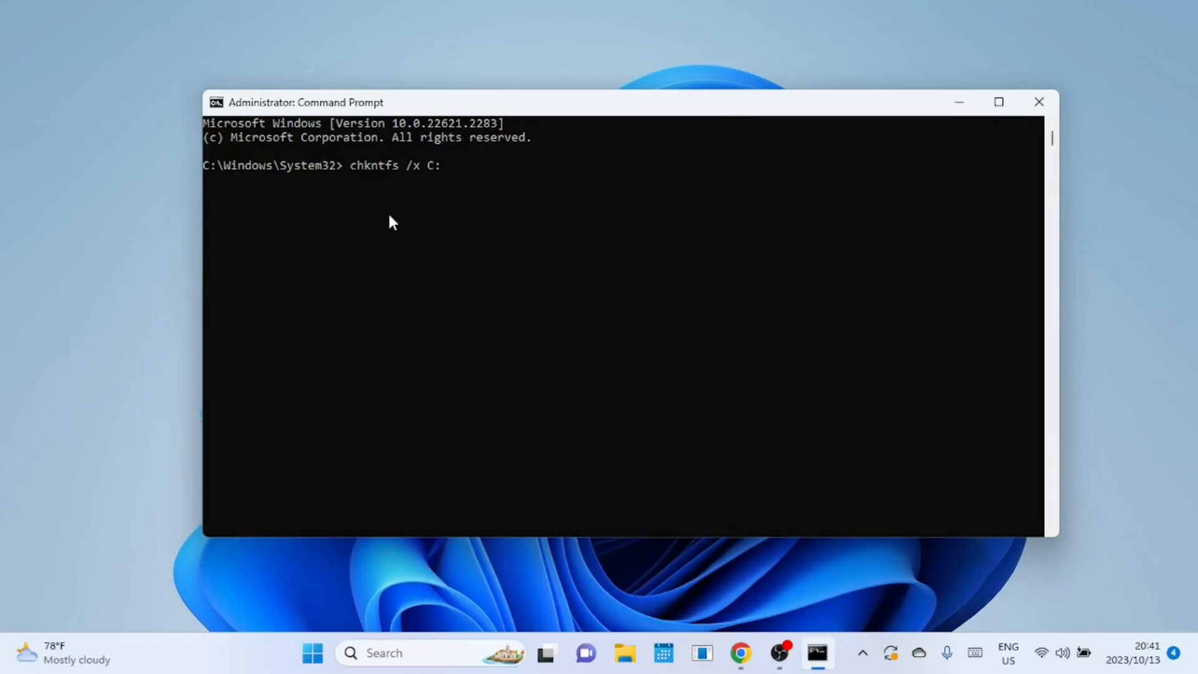
mouse_move(428, 260)
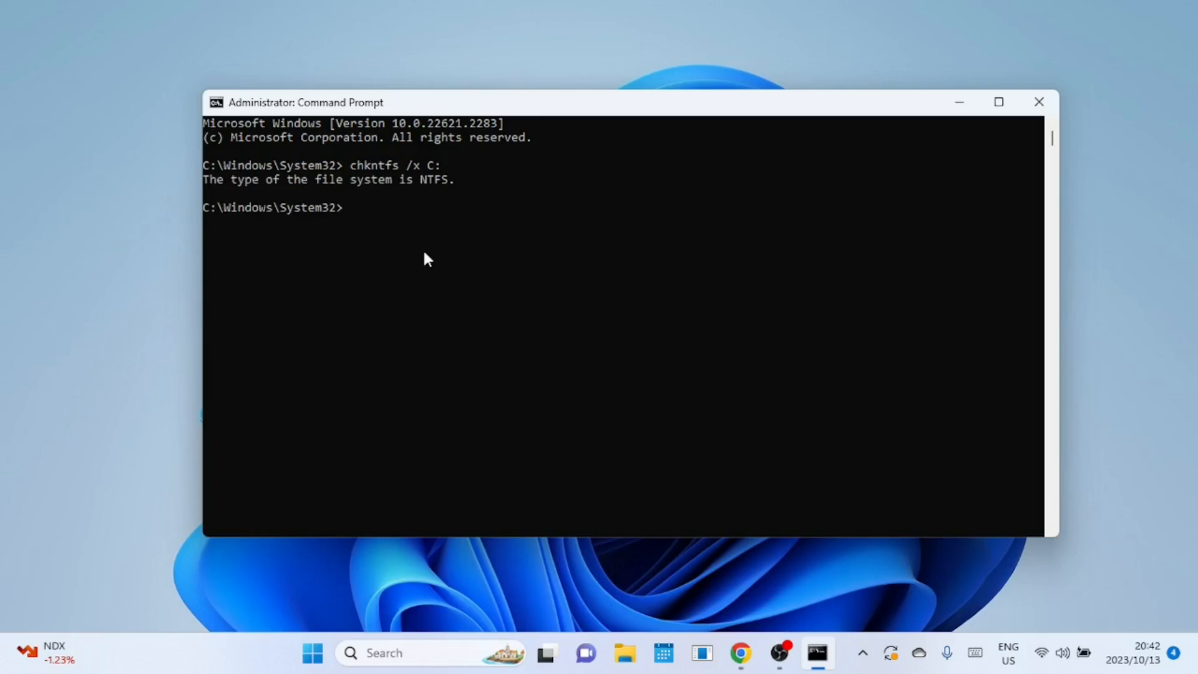
type("chkntfs /x C: D:")
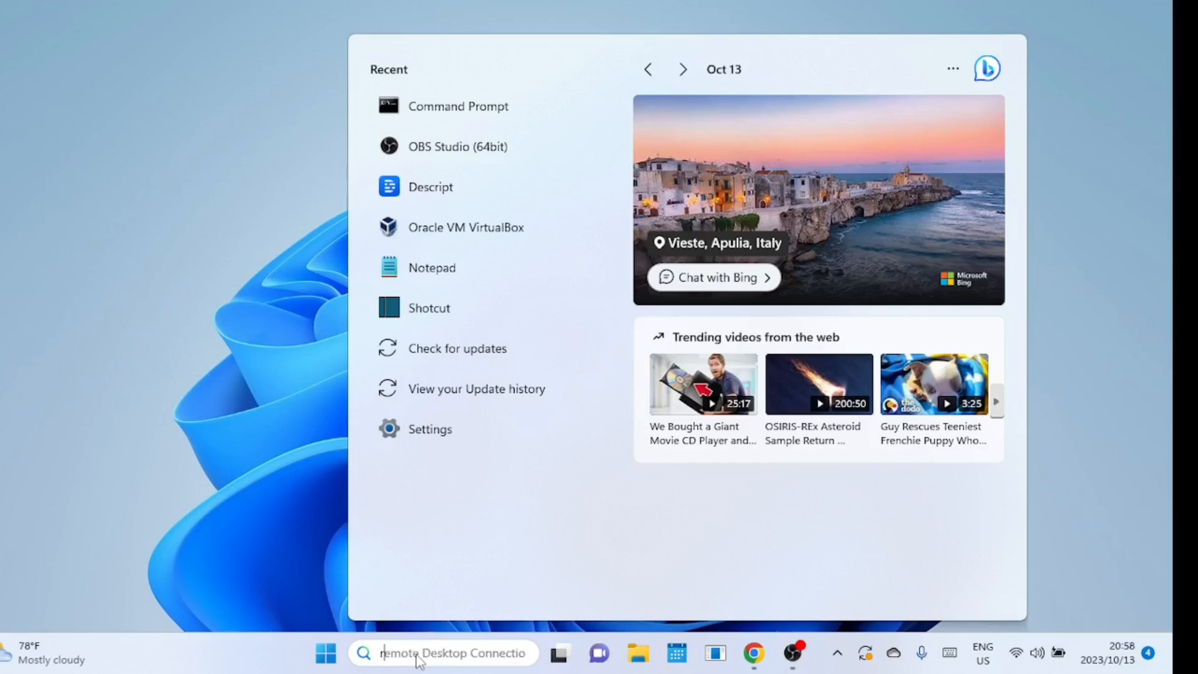
Open the Run dialog and launch Registry Editor with regedit.
type("run")
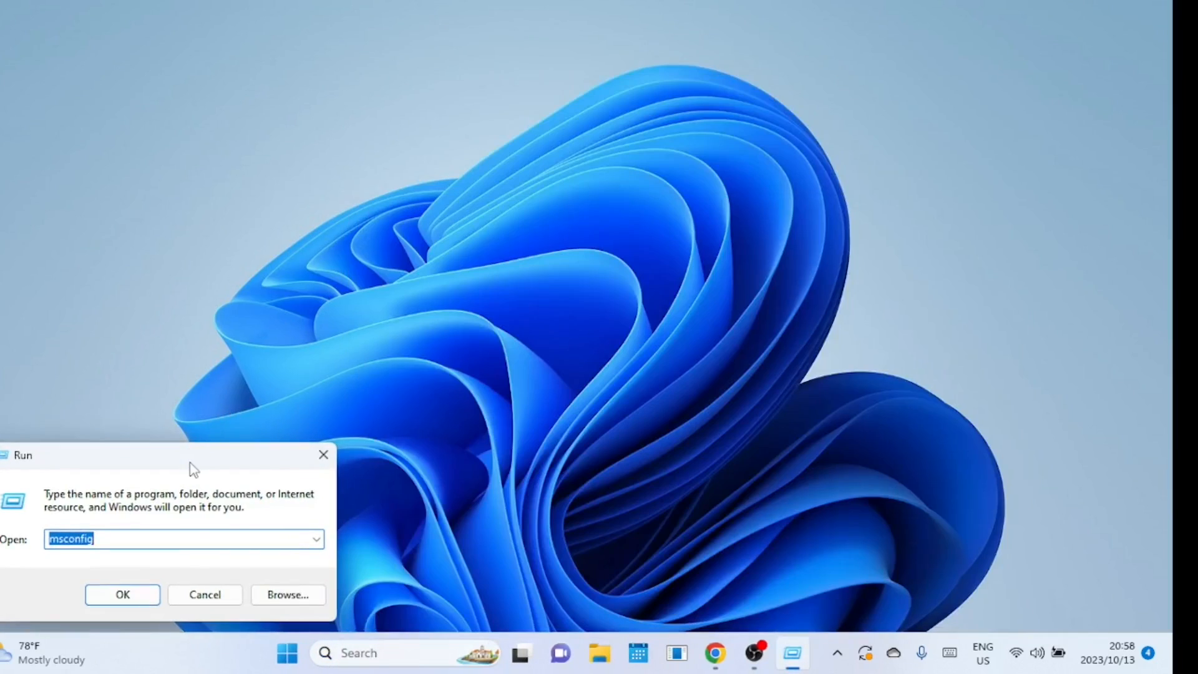
left_click_drag(22, 454, 339, 260)
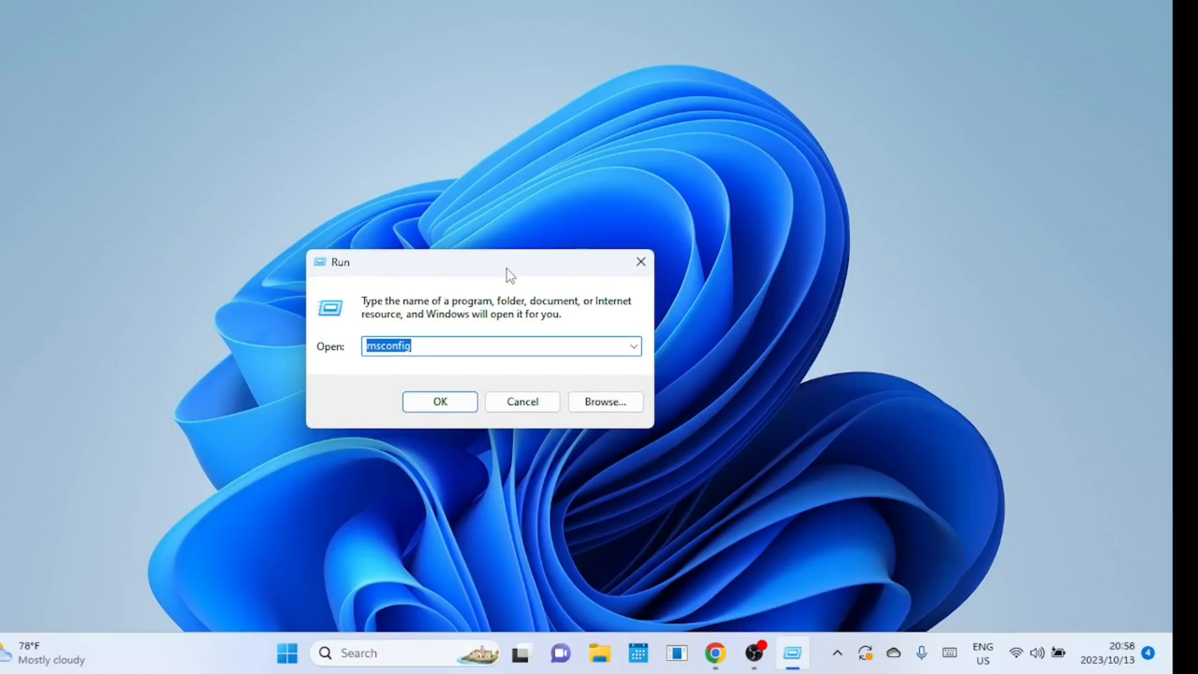
type("regedit")
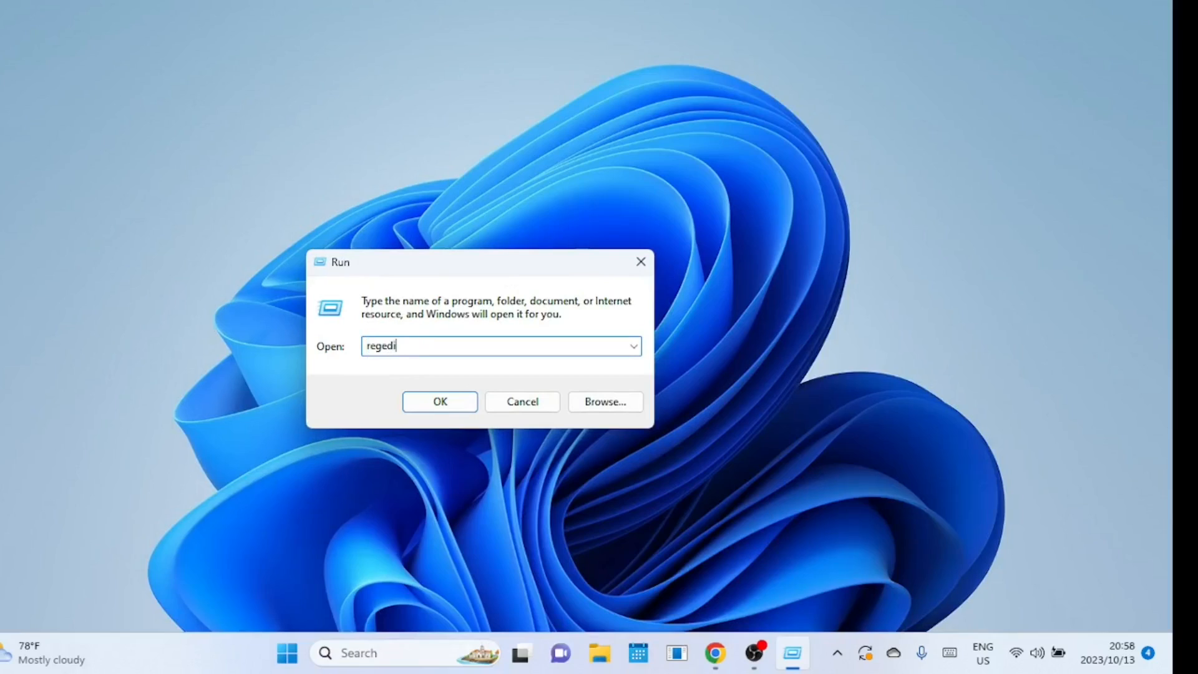
type("t")
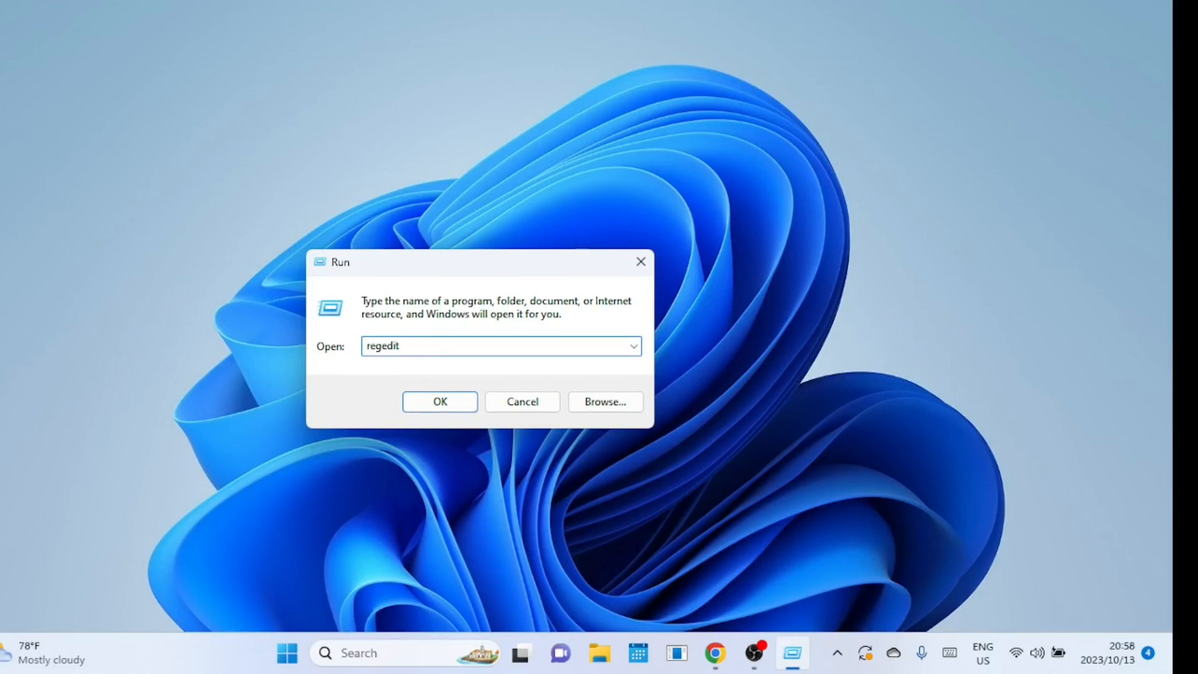
left_click(440, 401)
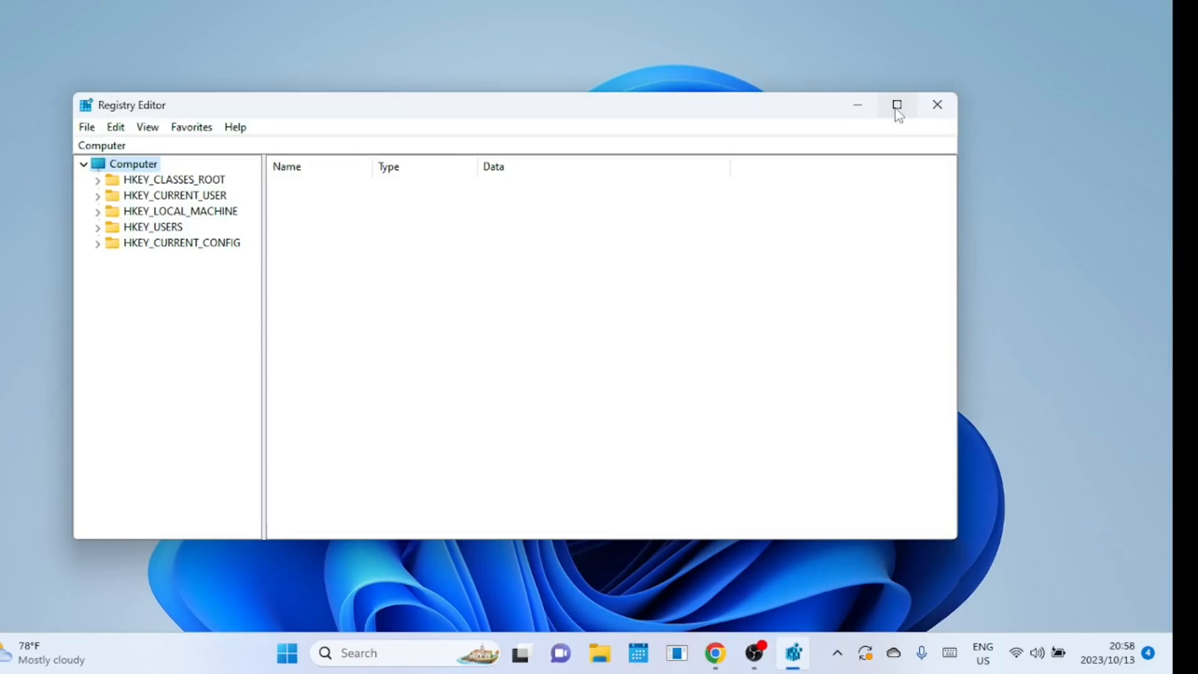
Maximize Registry Editor and expand HKEY_LOCAL_MACHINE\SYSTEM\CurrentControlSet\Control.
left_click(896, 105)
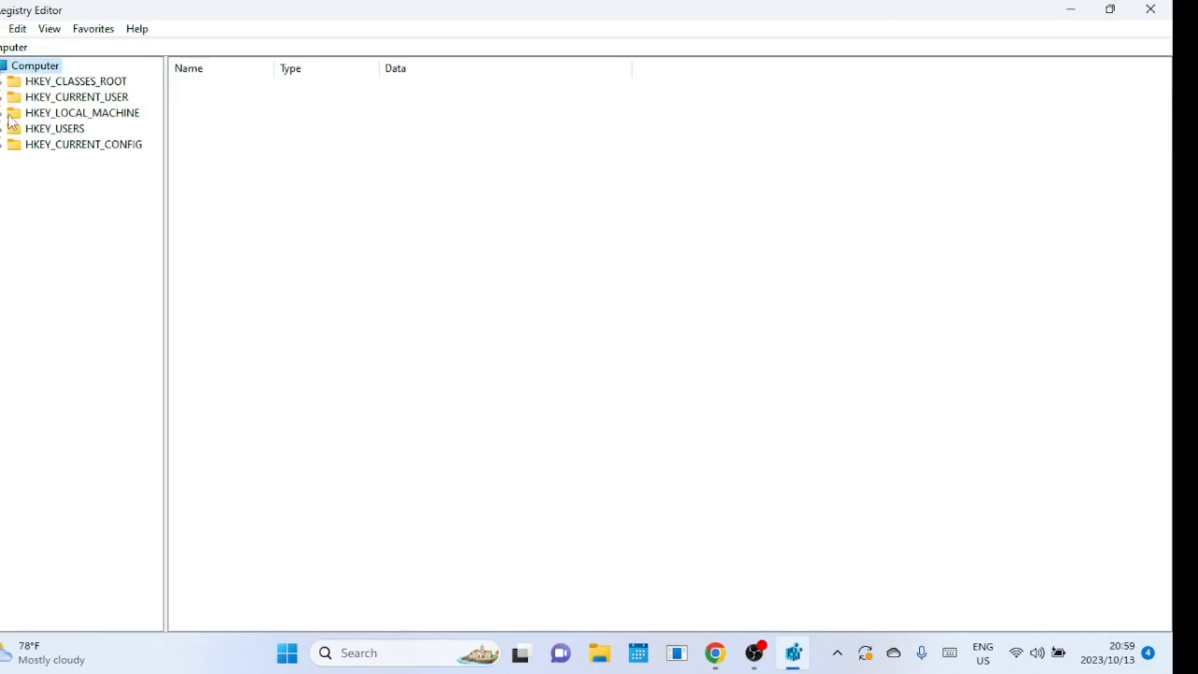
left_click(12, 112)
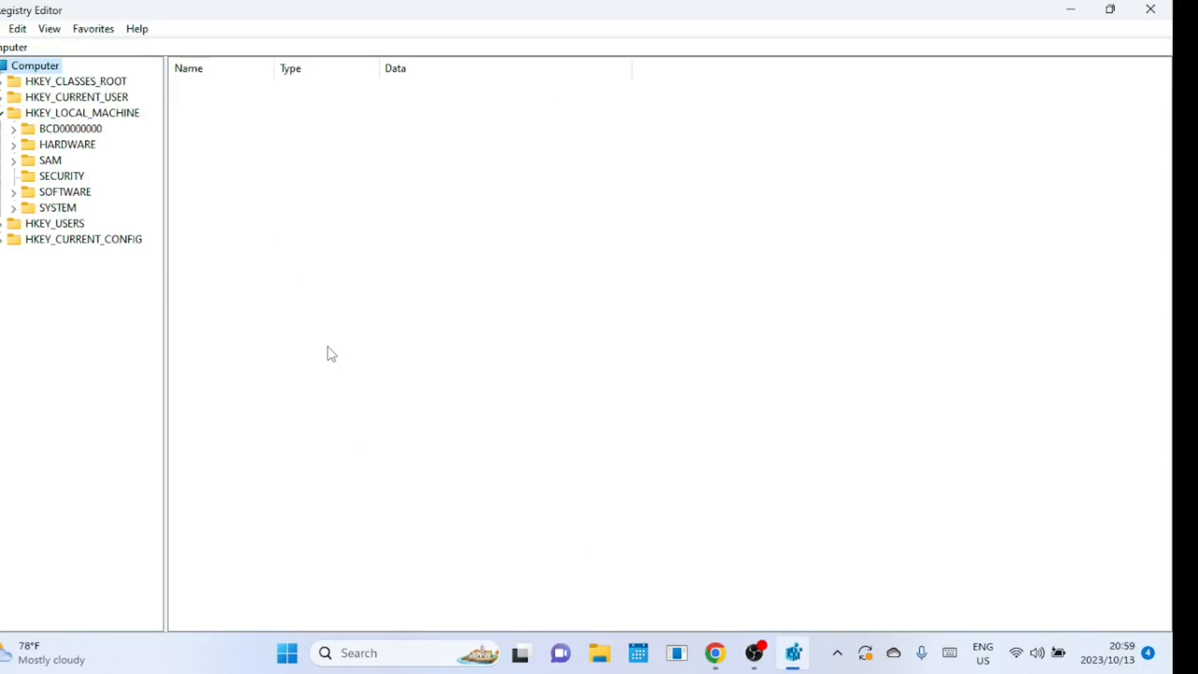
left_click(13, 207)
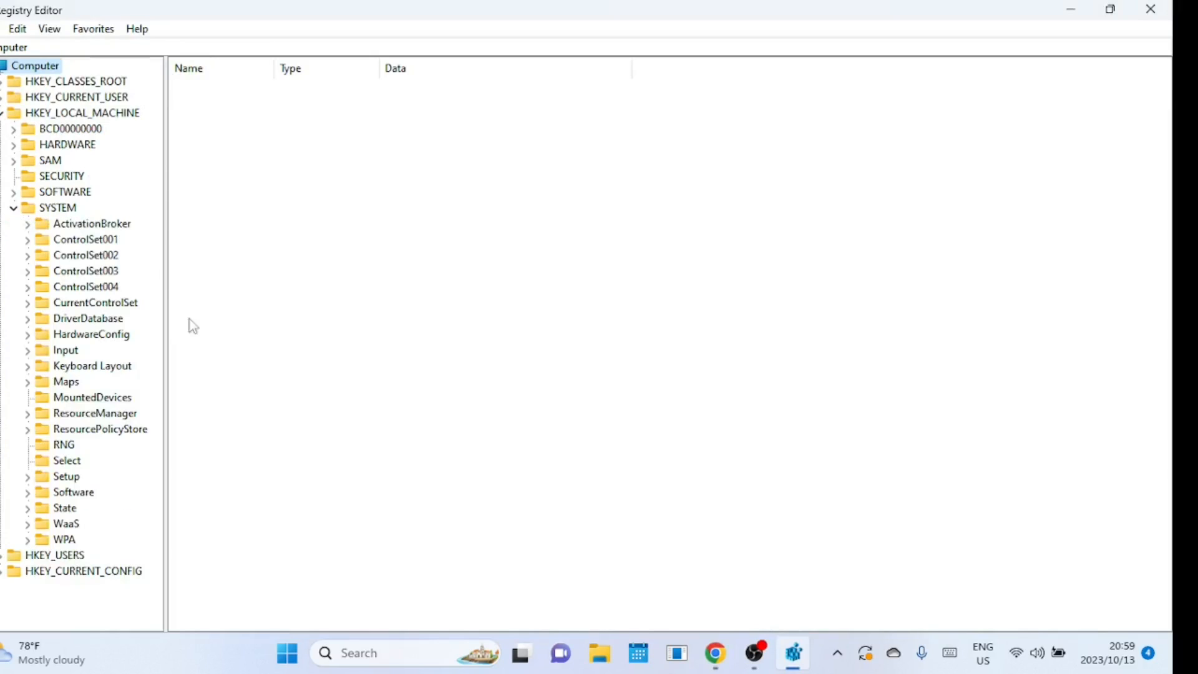
mouse_move(26, 319)
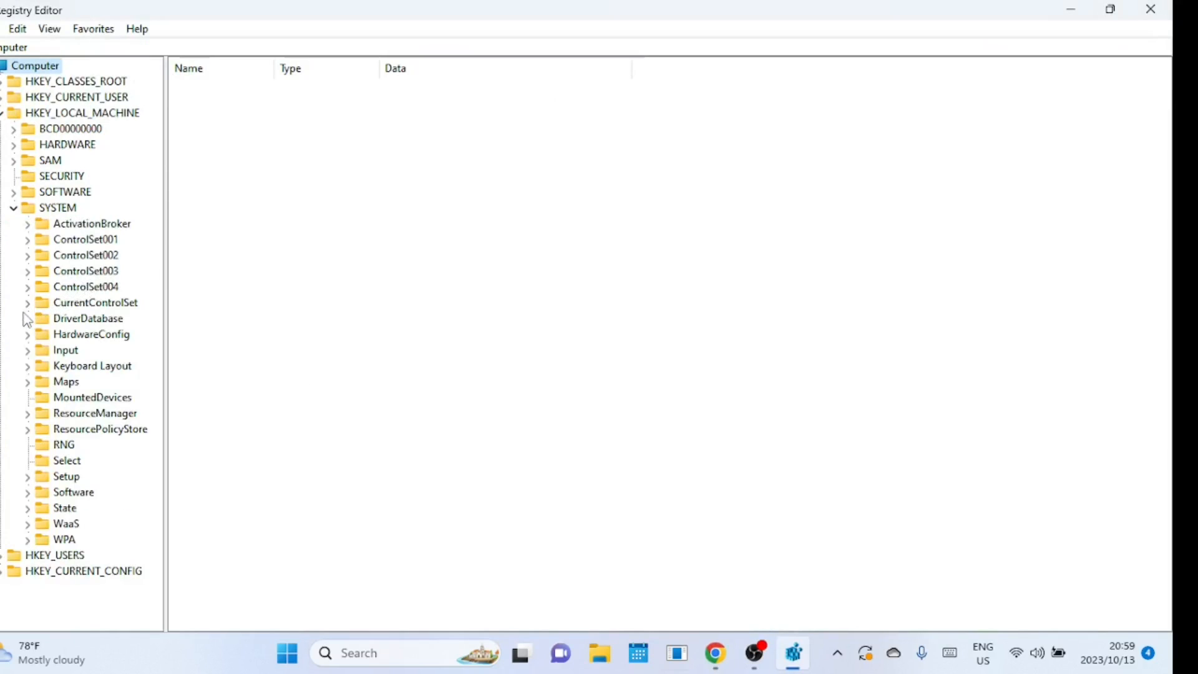
left_click(26, 302)
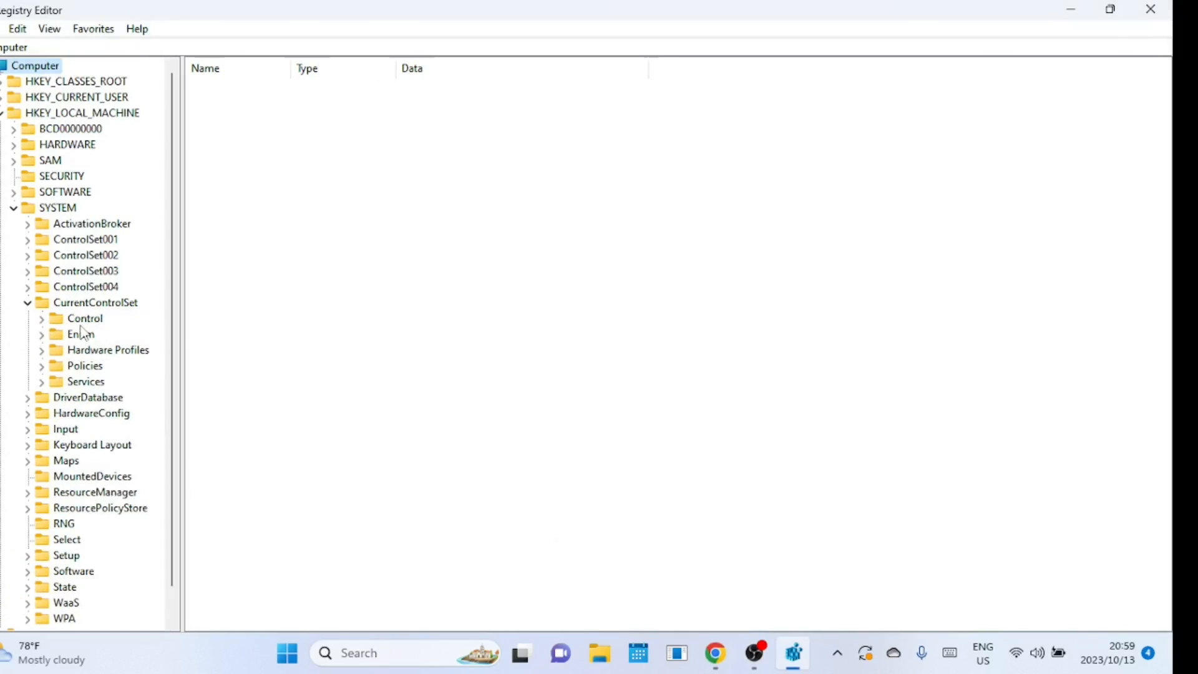
left_click(41, 318)
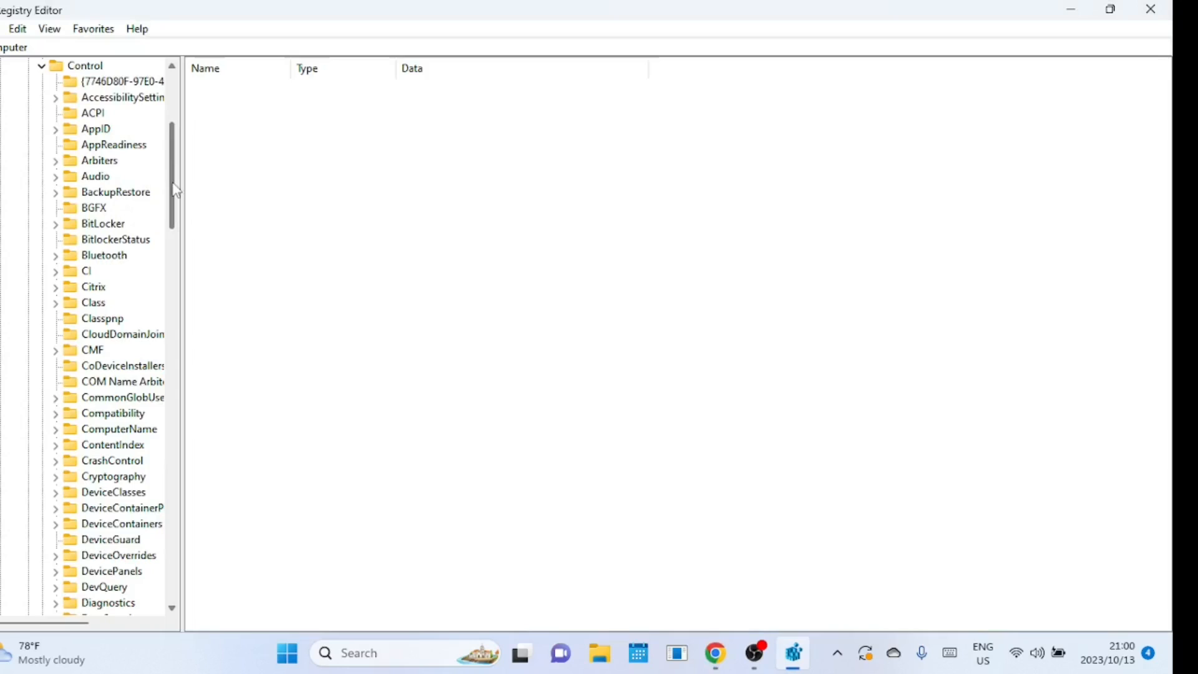
Select the Session Manager key so its values, including BootExecute, are listed.
scroll("down", 3)
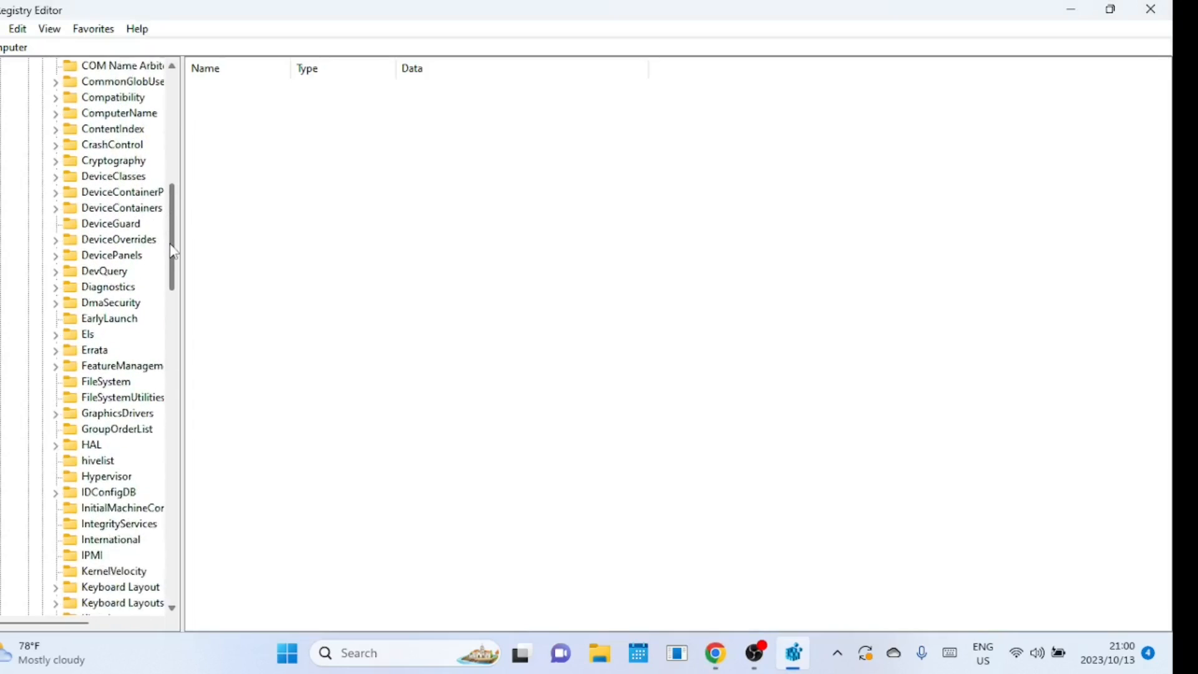
scroll("down", 3)
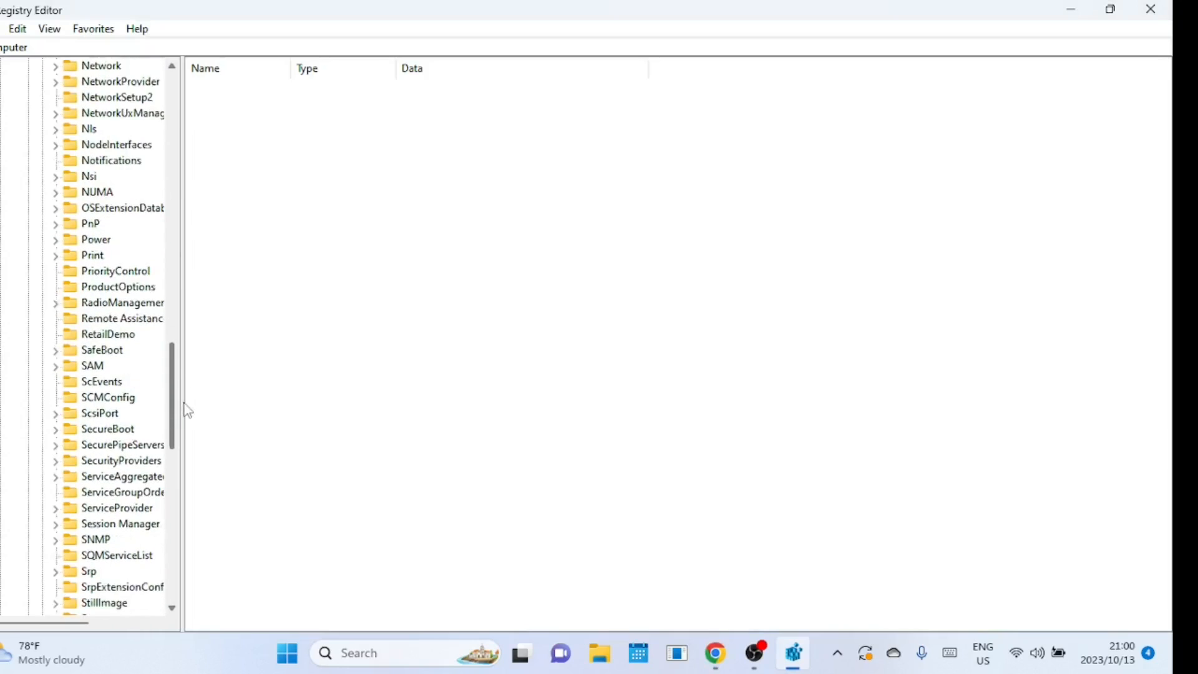
scroll("down", 3)
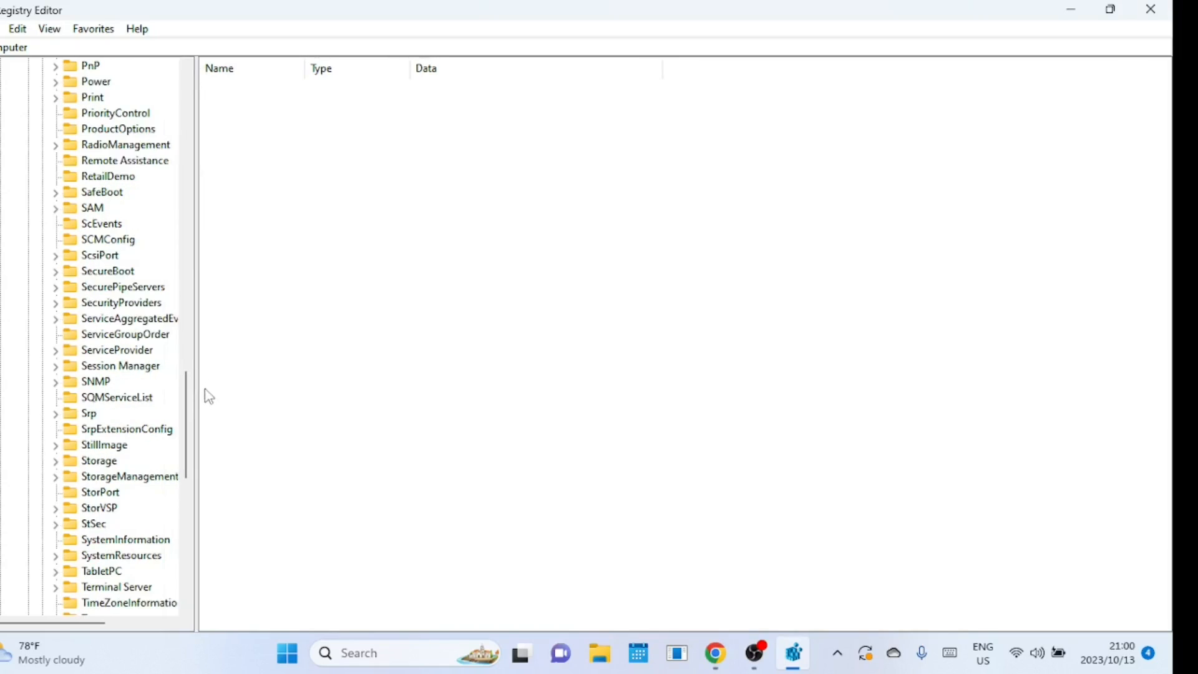
mouse_move(148, 375)
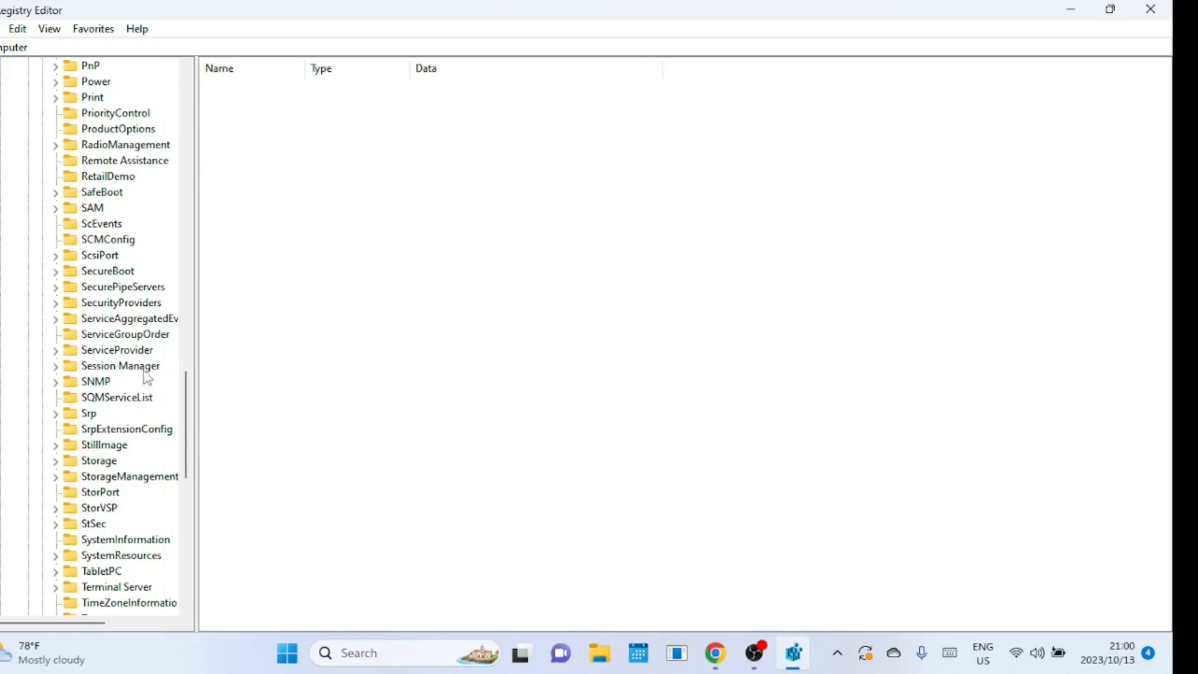
left_click(120, 365)
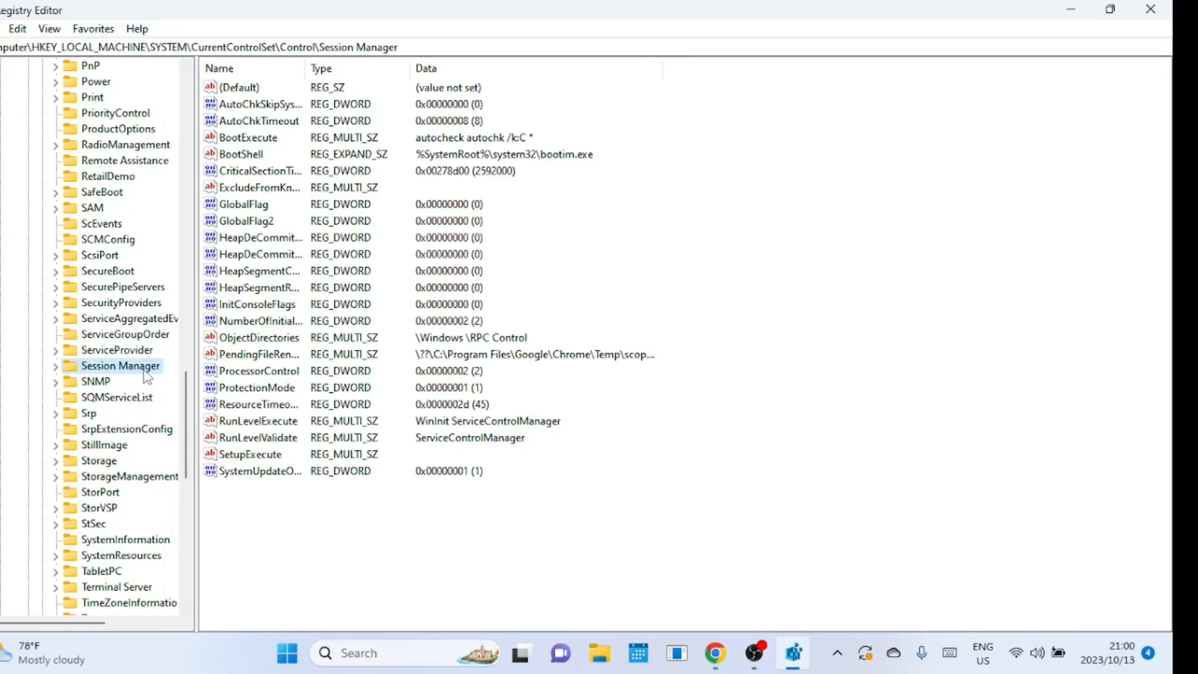
mouse_move(165, 360)
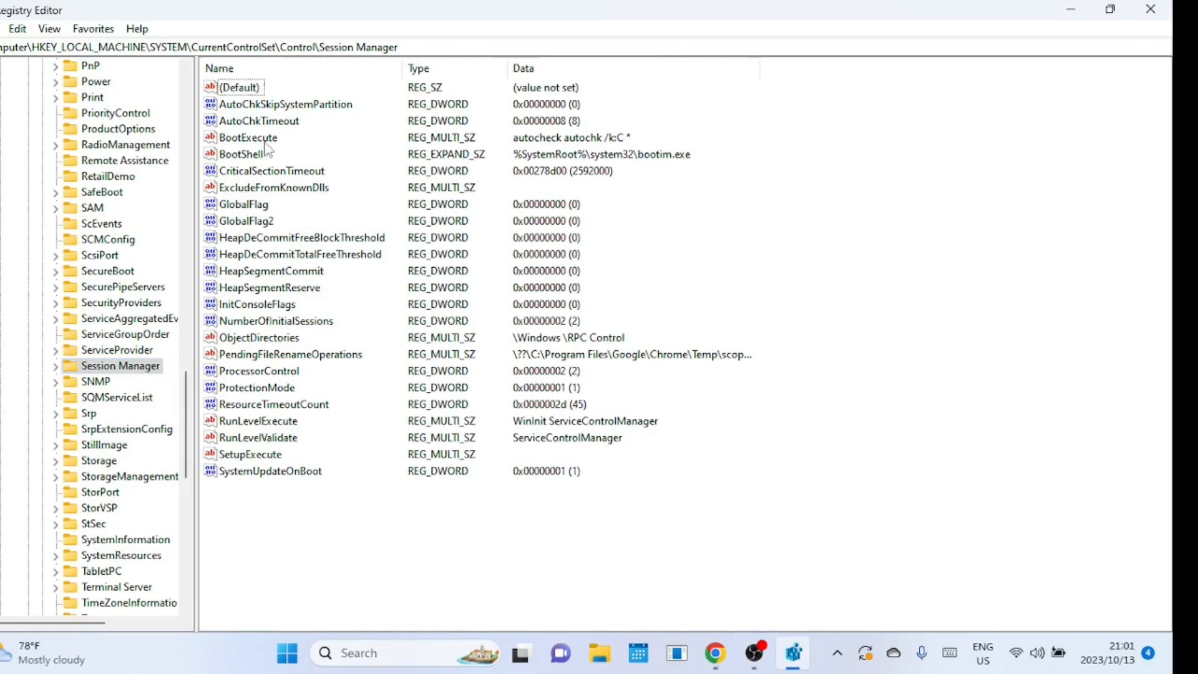
Open BootExecute for editing to change its data to autocheck autochk *.
double_click(247, 138)
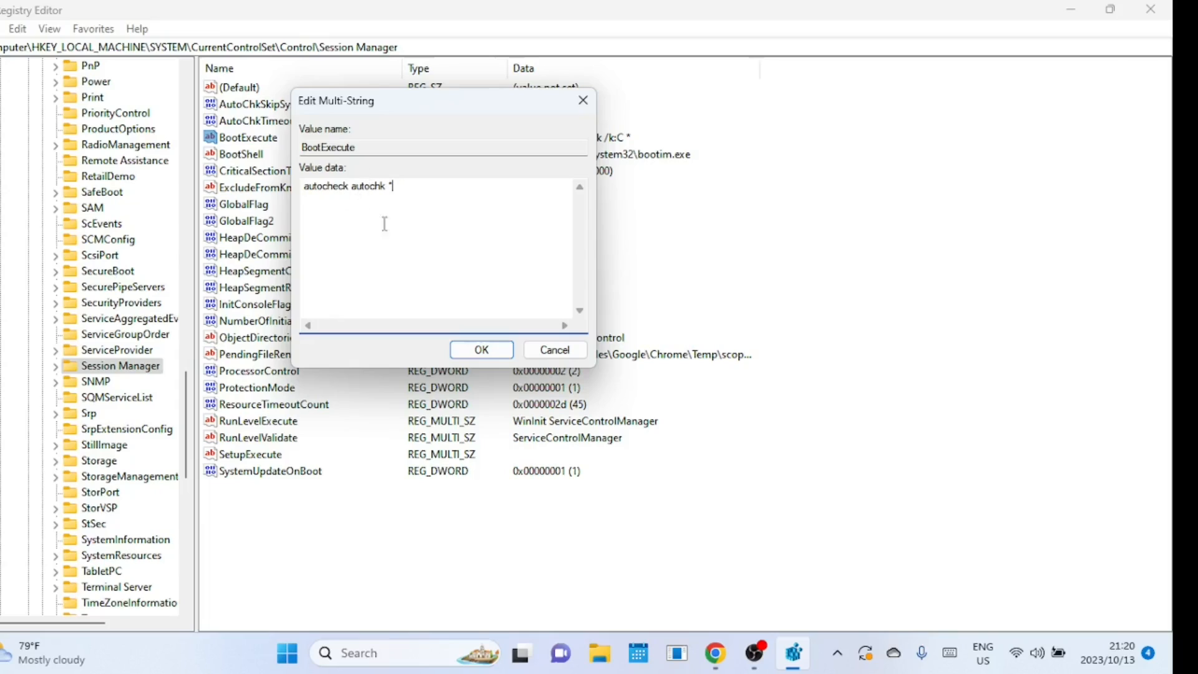
mouse_move(434, 211)
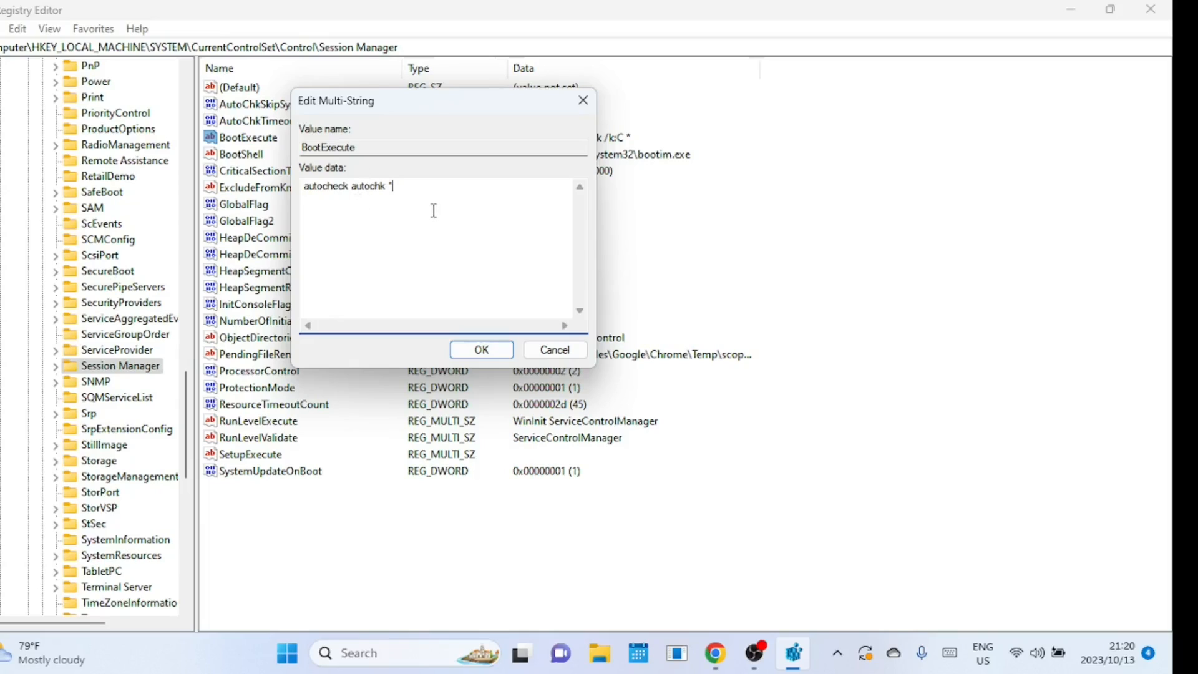
mouse_move(433, 211)
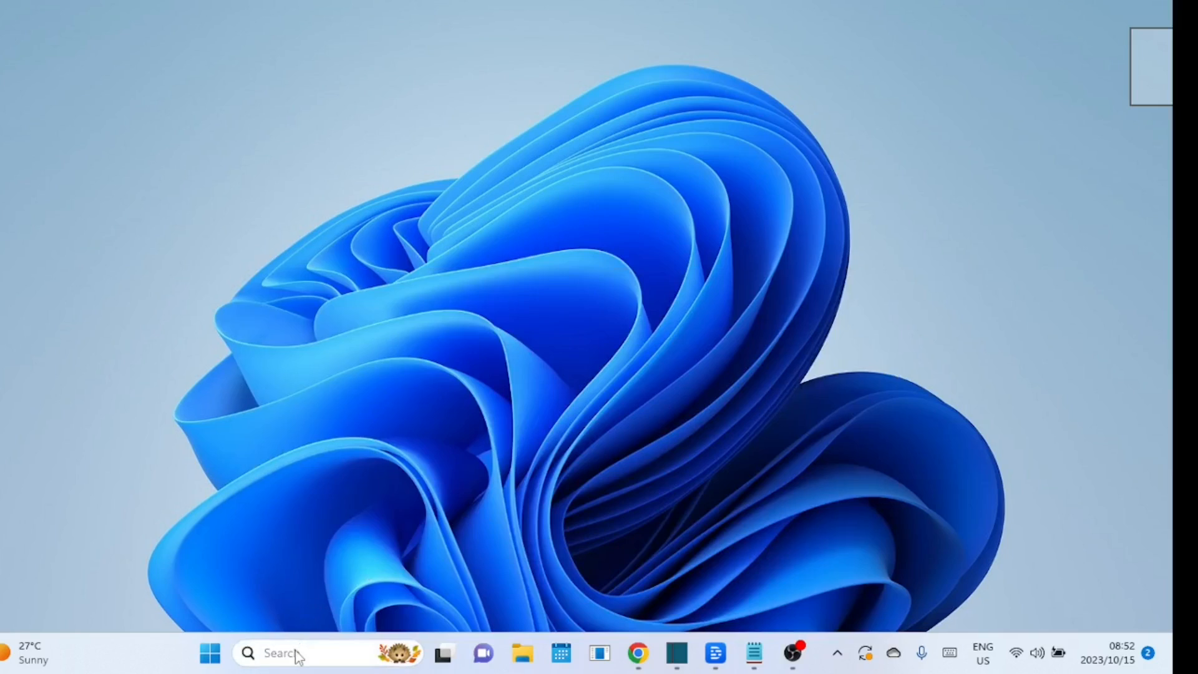
Search for 'ea' to launch EaseUS Partition Master showing Disk 0.
type("ea")
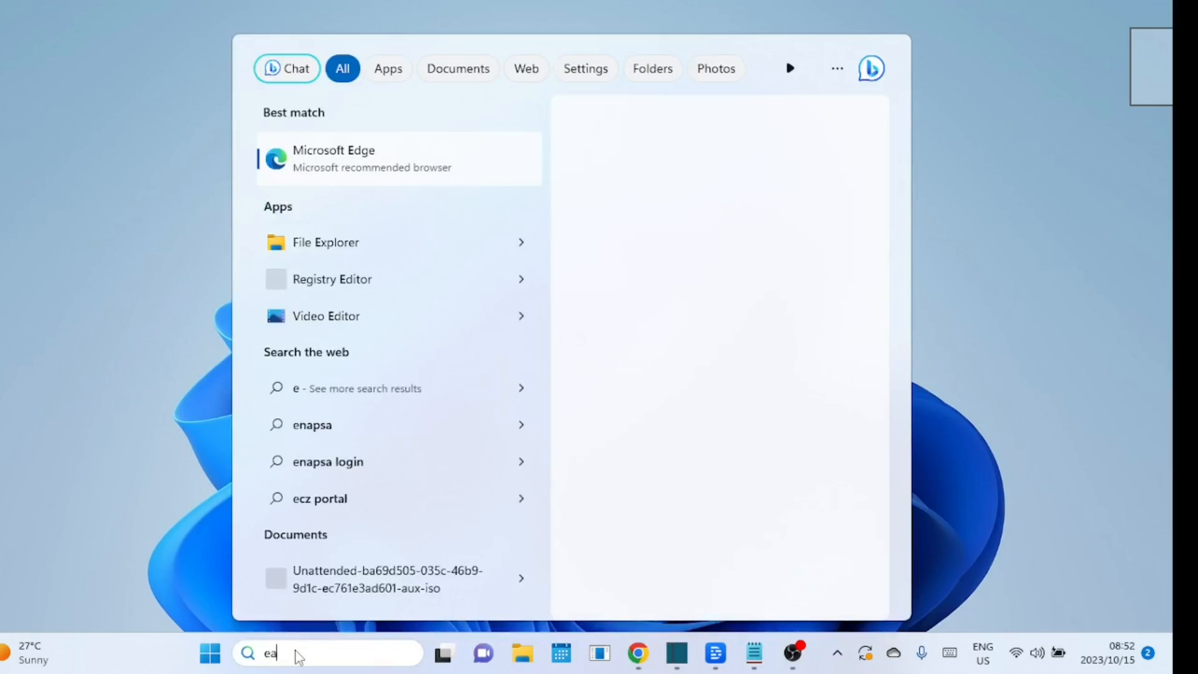
type("a")
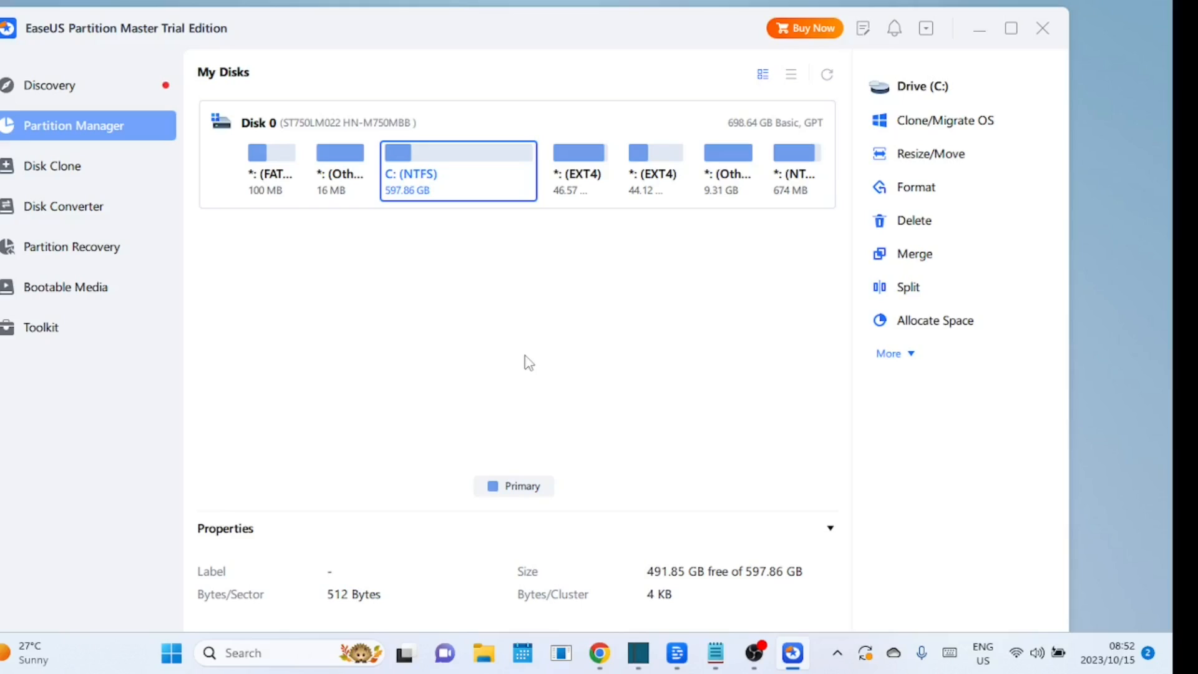
mouse_move(490, 279)
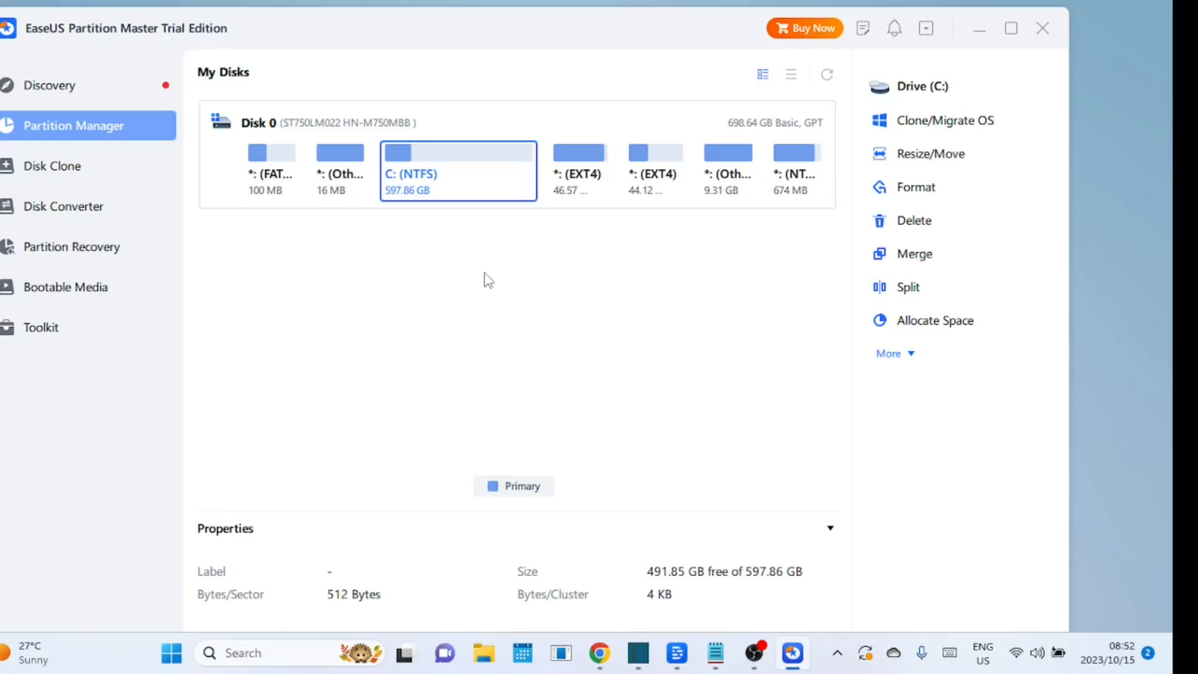
mouse_move(469, 194)
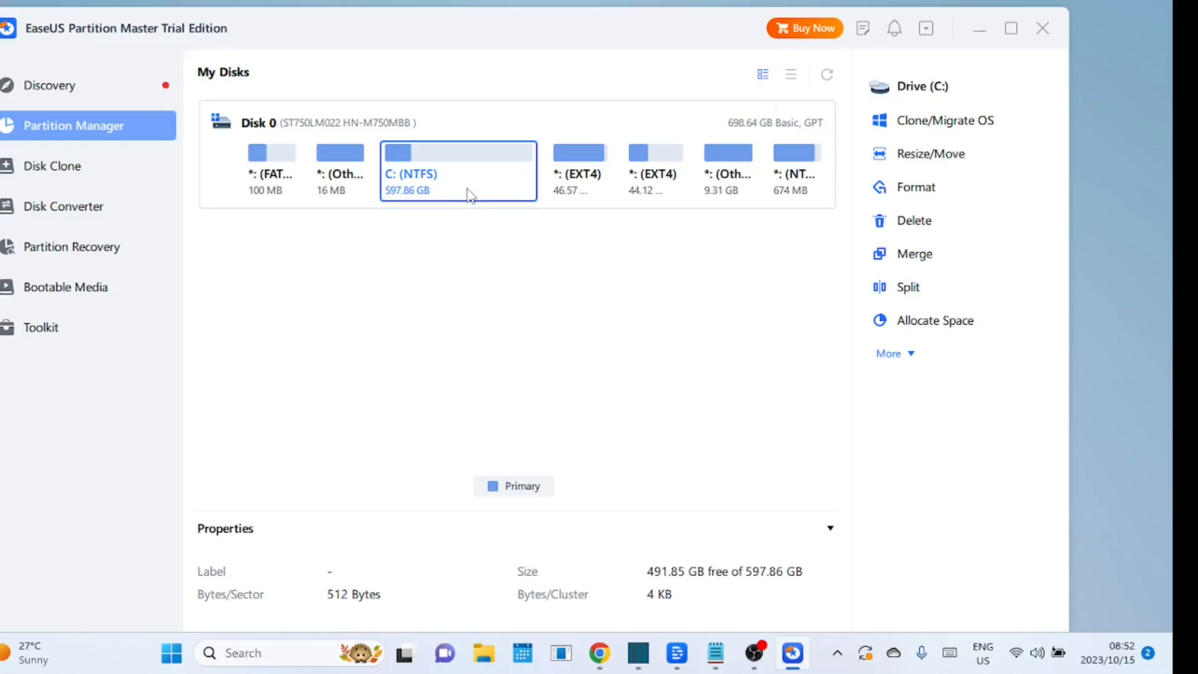
Bring up the actions menu for the C: NTFS partition on Disk 0.
right_click(458, 168)
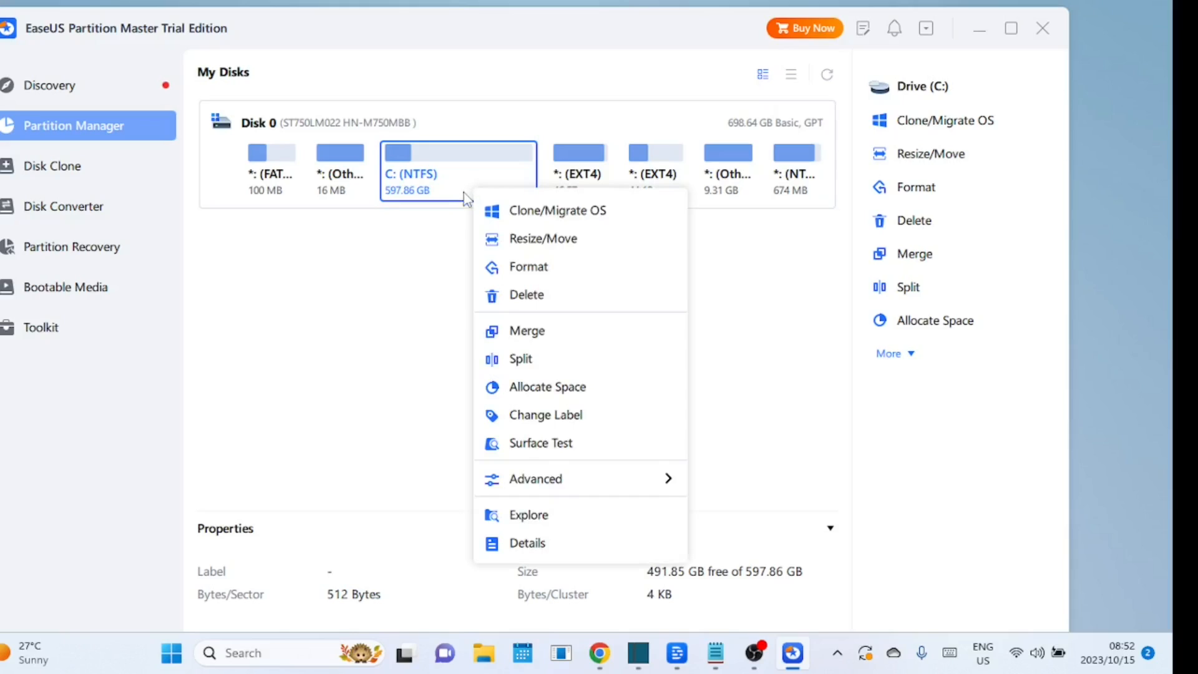
mouse_move(542, 217)
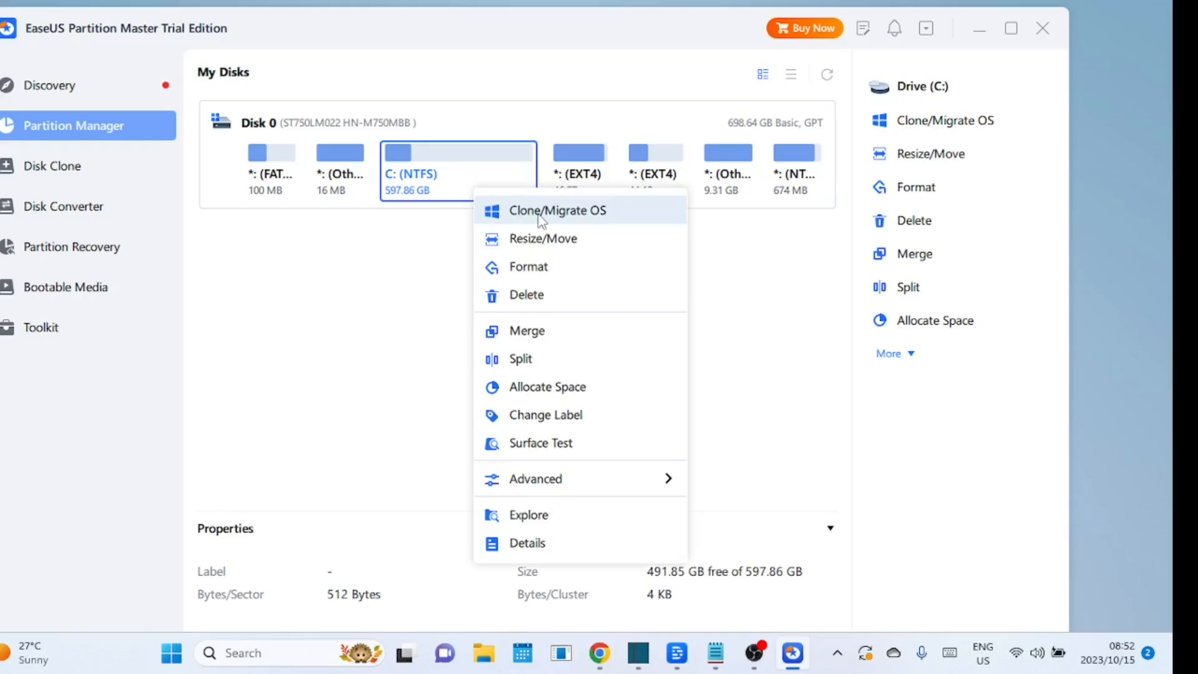
mouse_move(543, 294)
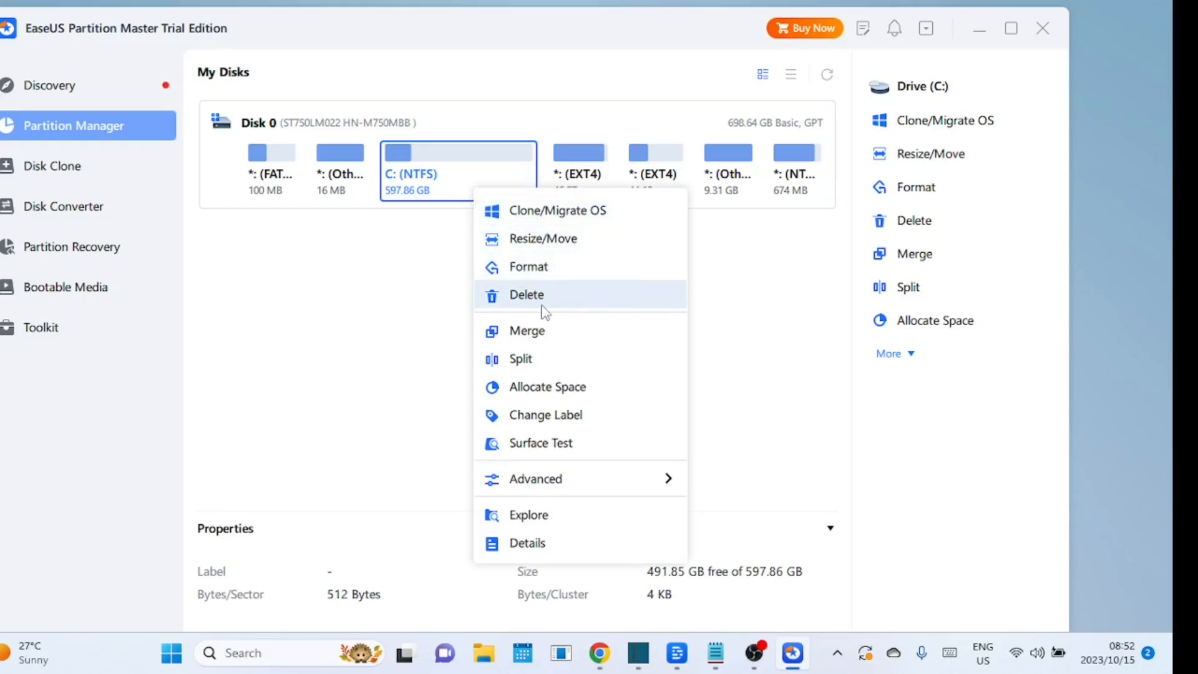
mouse_move(600, 478)
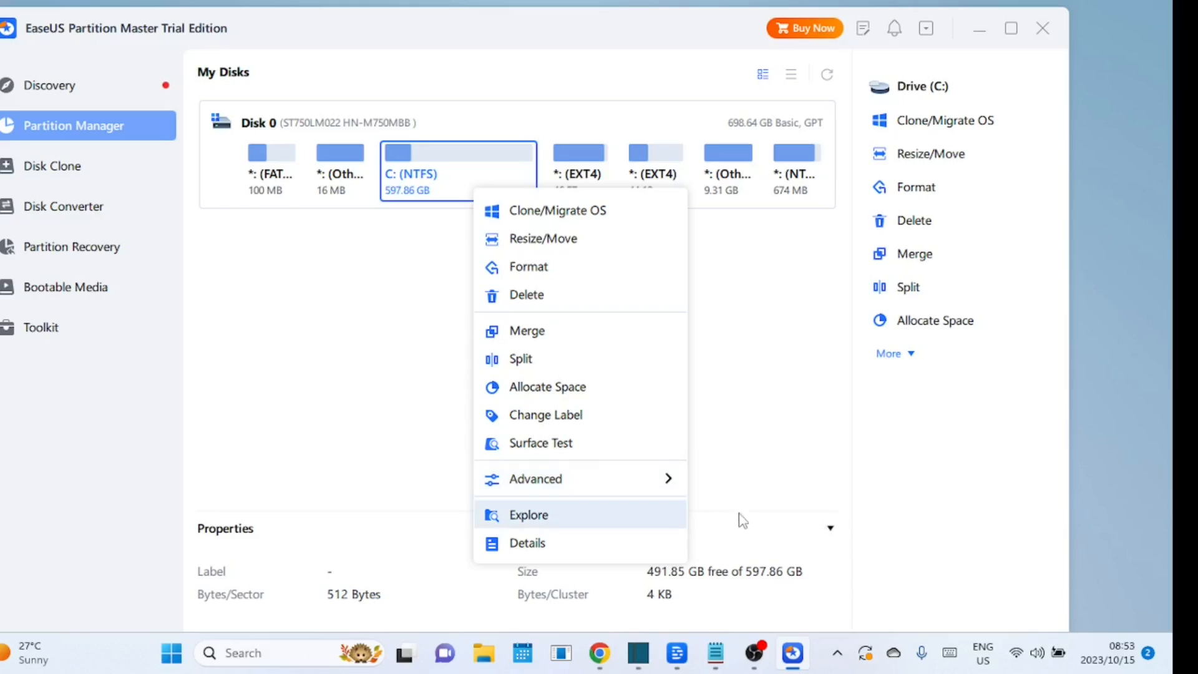
mouse_move(536, 478)
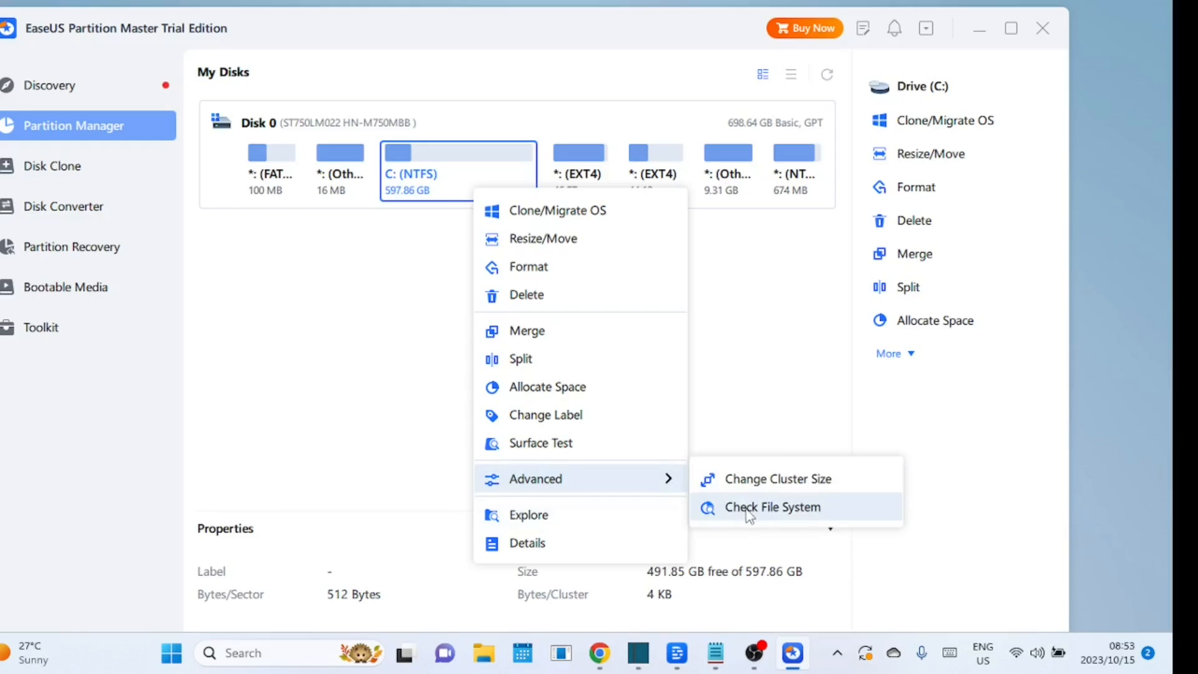
Open the Check File System dialog for C: with error fixing enabled.
left_click(771, 506)
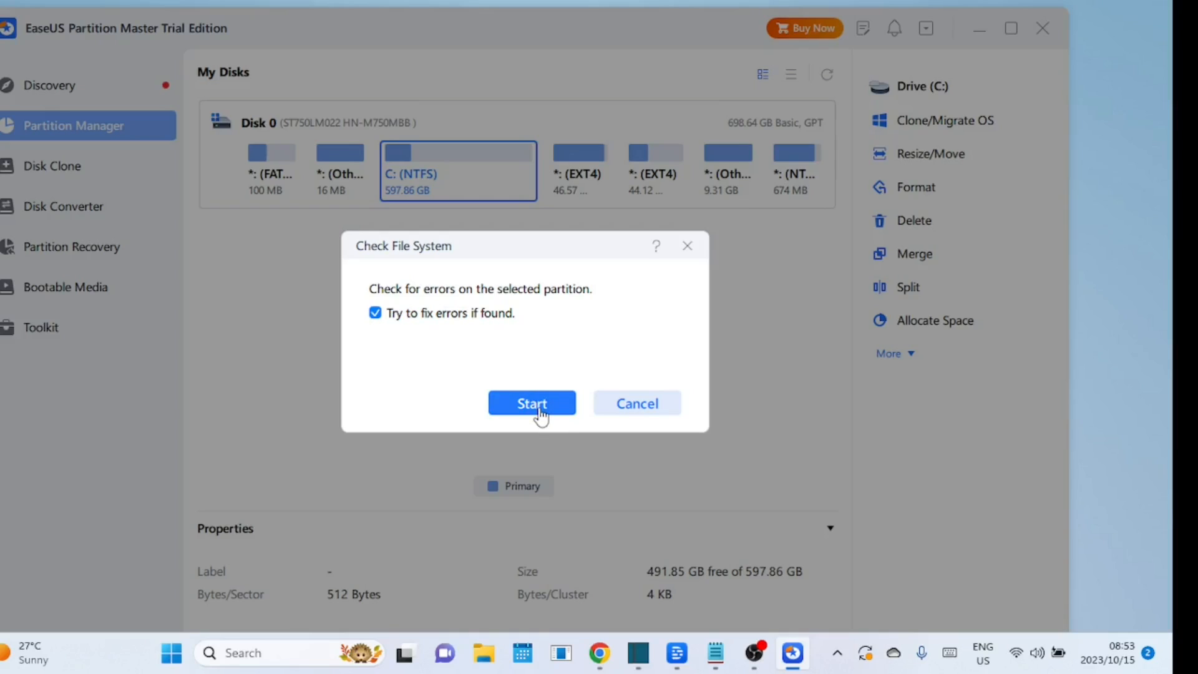
mouse_move(637, 403)
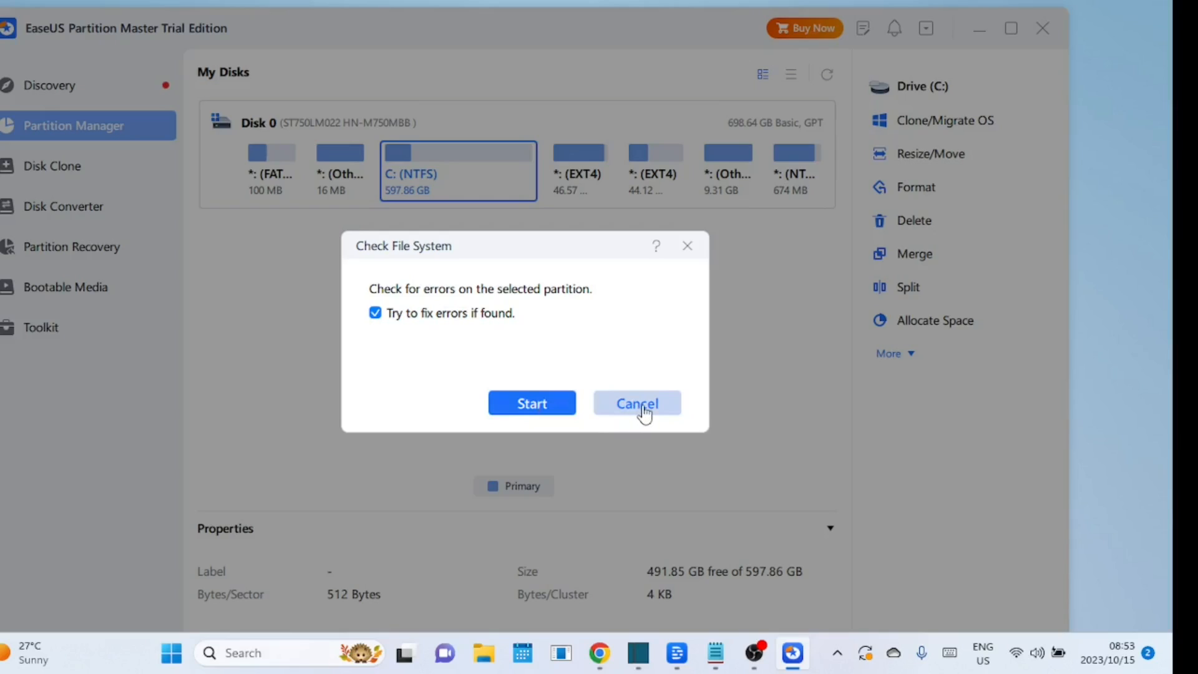